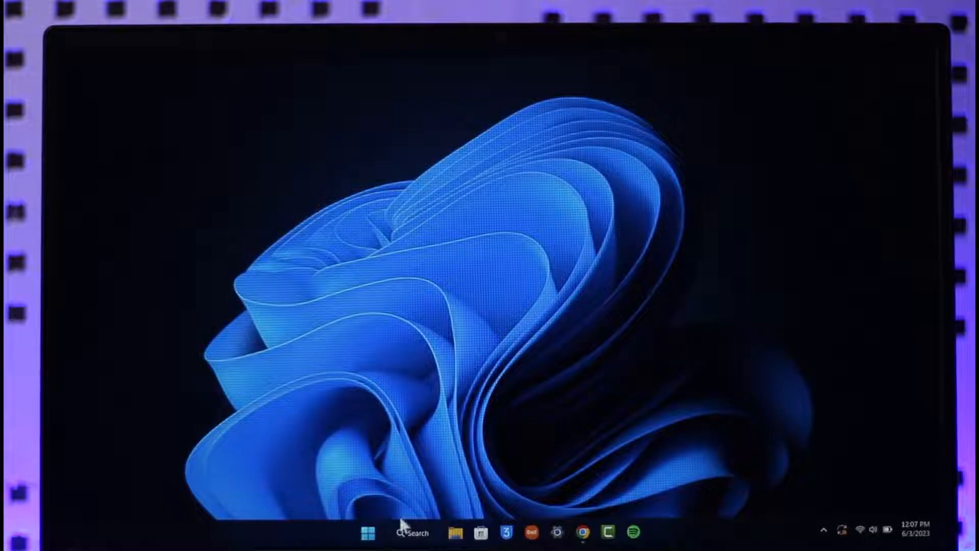
Step: Launch Settings from Start and go to Accounts, scrolling to the account settings list
{"action": "left_click", "coordinate": [367, 532]}
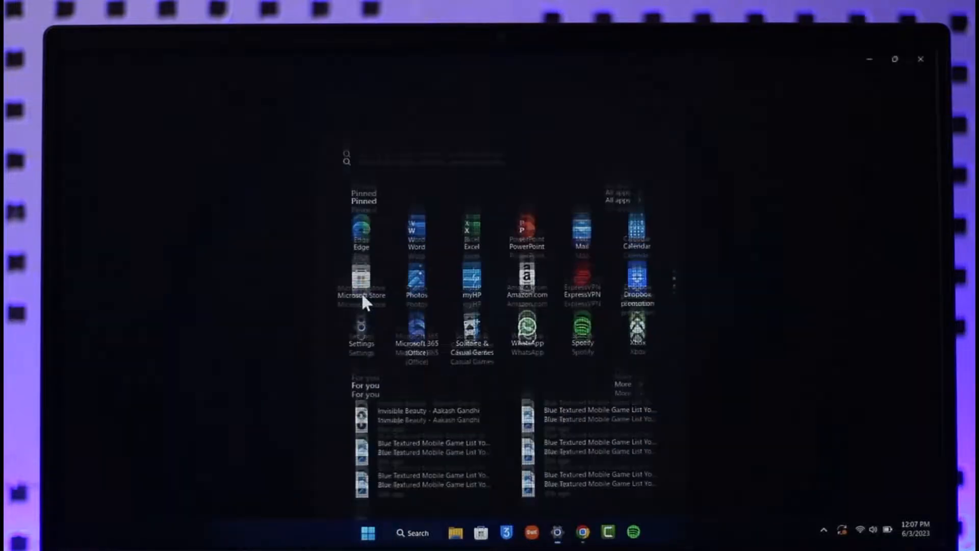
{"action": "left_click", "coordinate": [361, 327]}
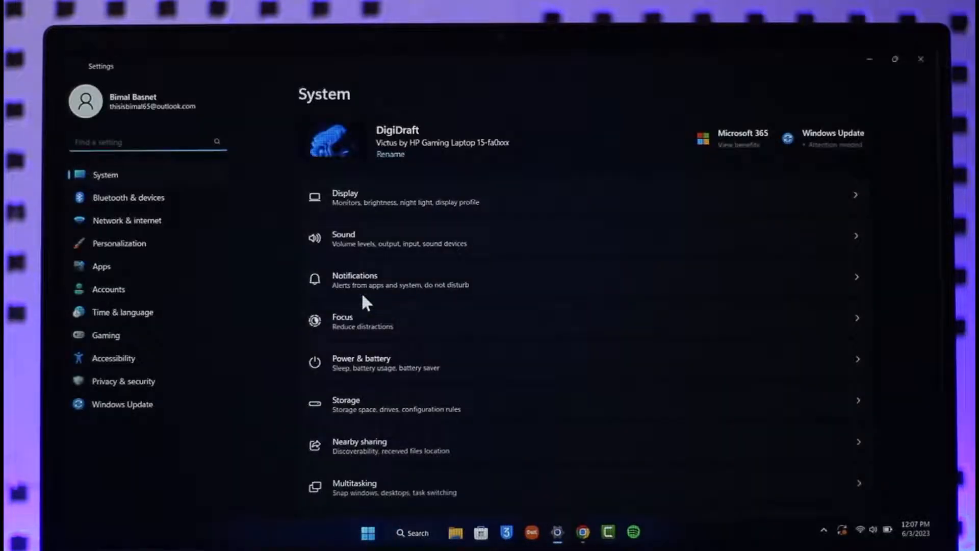
{"action": "mouse_move", "coordinate": [149, 295]}
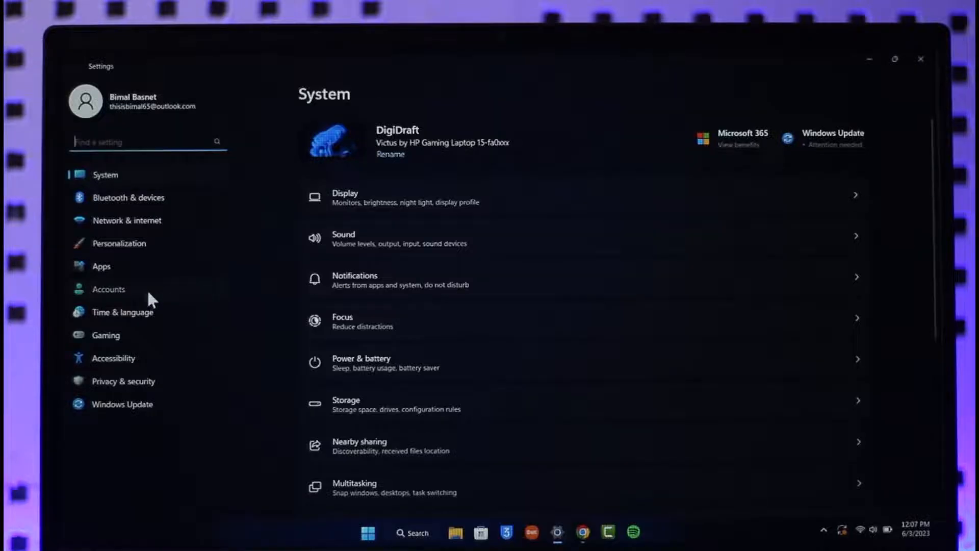
{"action": "left_click", "coordinate": [108, 288]}
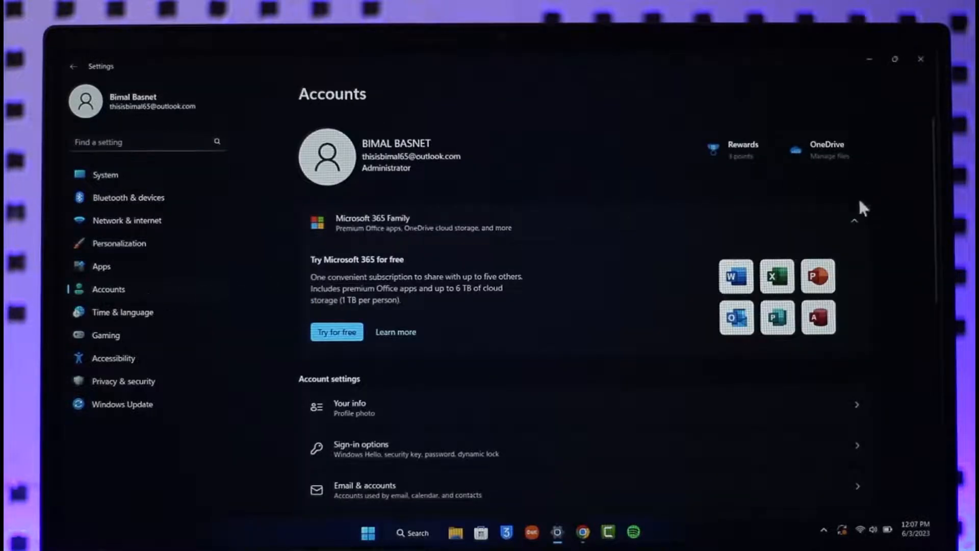
{"action": "scroll", "scroll_direction": "down", "scroll_amount": 3}
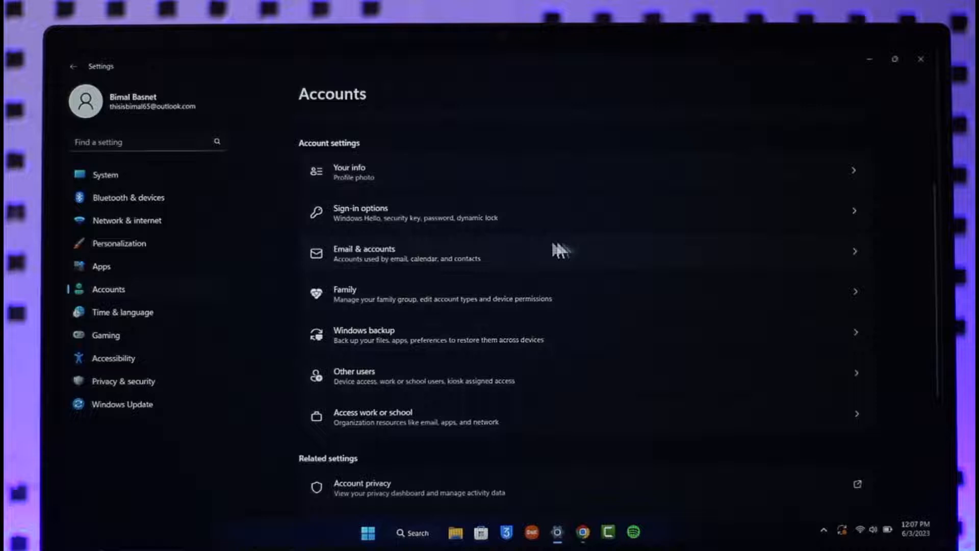
{"action": "mouse_move", "coordinate": [405, 259]}
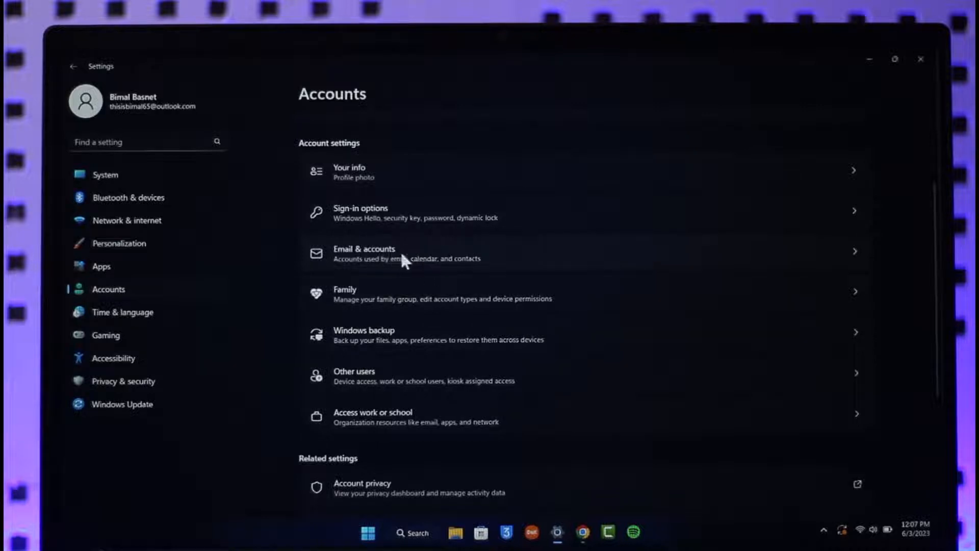
Step: In Email & accounts, collapse the existing account, start Add a Microsoft account, then close the sign-in dialog
{"action": "left_click", "coordinate": [364, 253]}
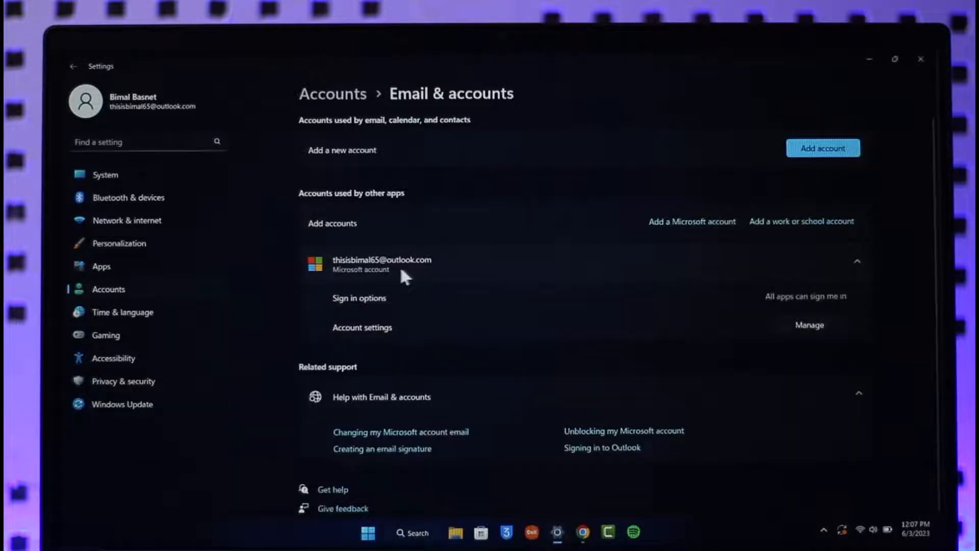
{"action": "mouse_move", "coordinate": [377, 272]}
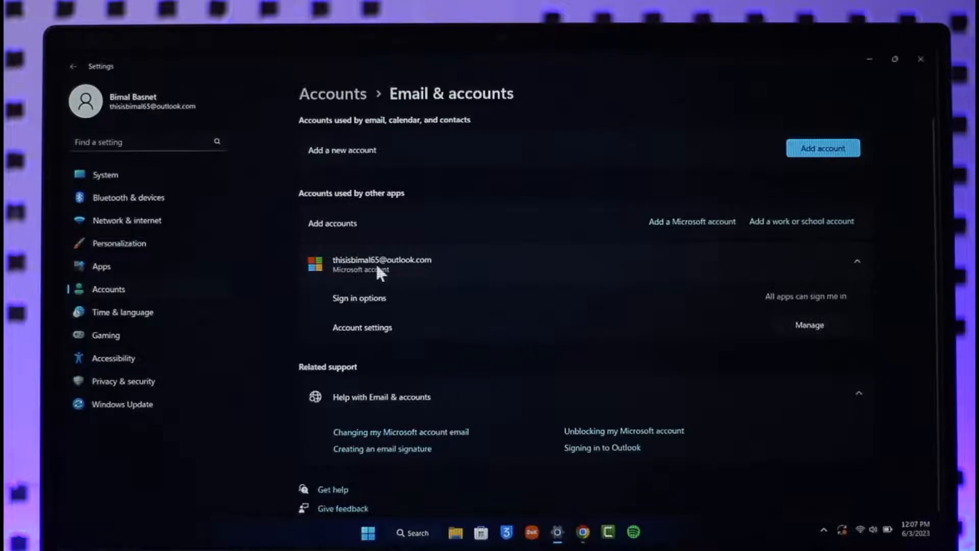
{"action": "mouse_move", "coordinate": [539, 267]}
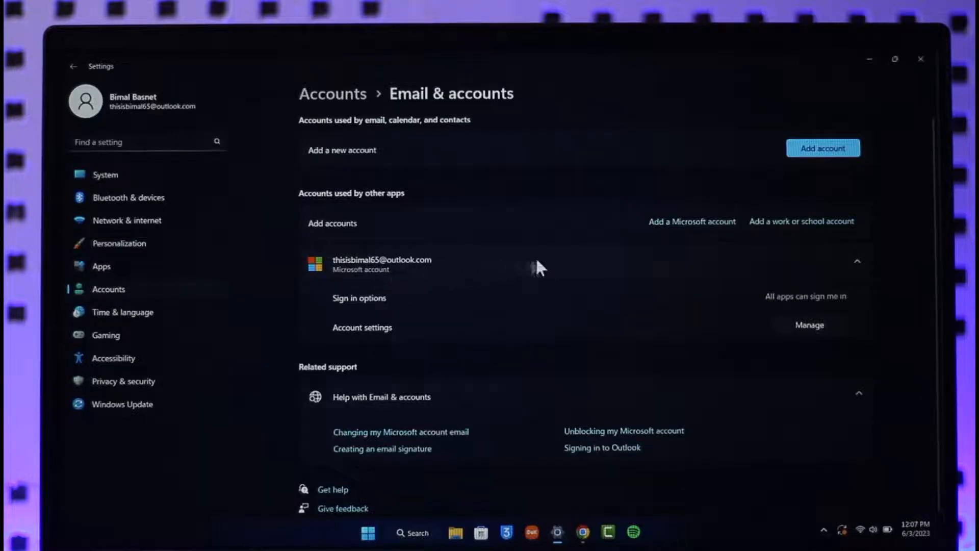
{"action": "left_click", "coordinate": [858, 261]}
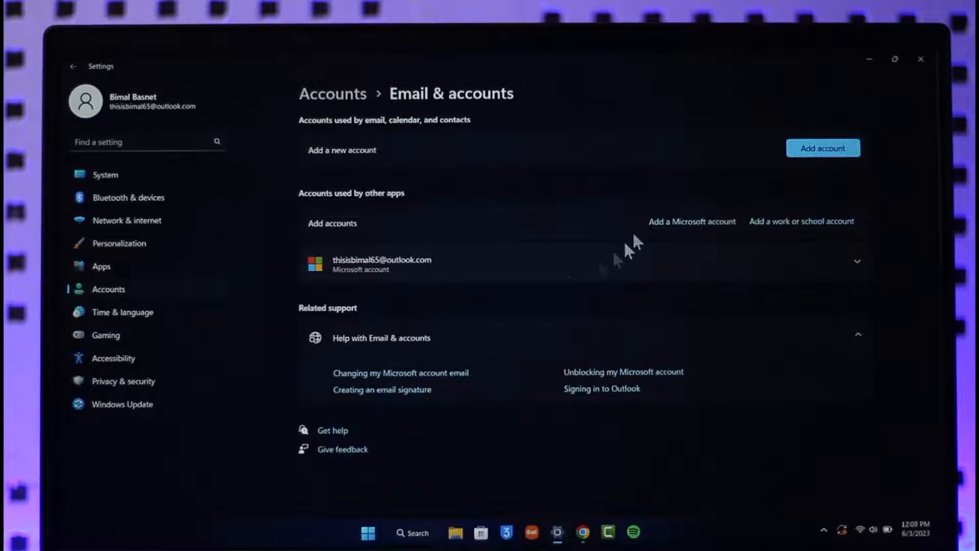
{"action": "mouse_move", "coordinate": [691, 222]}
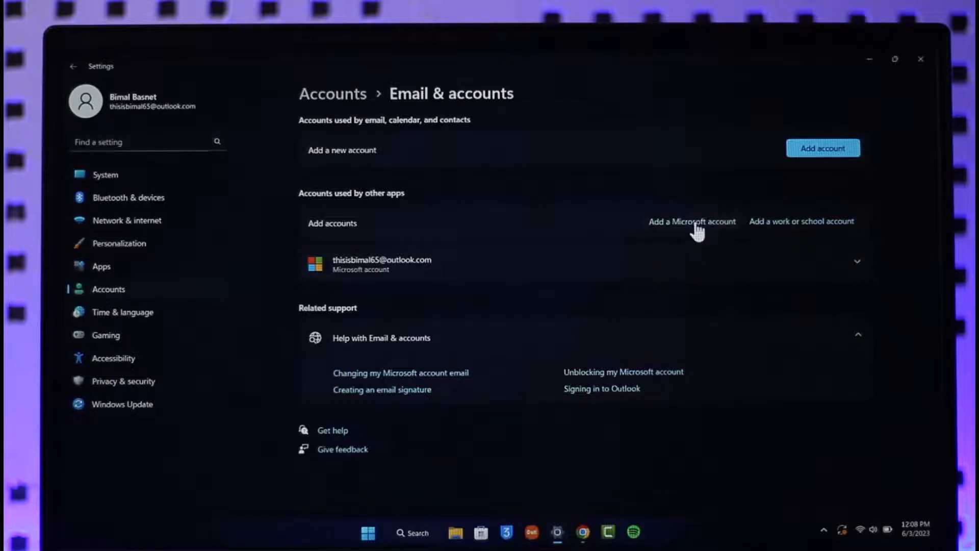
{"action": "left_click", "coordinate": [692, 221]}
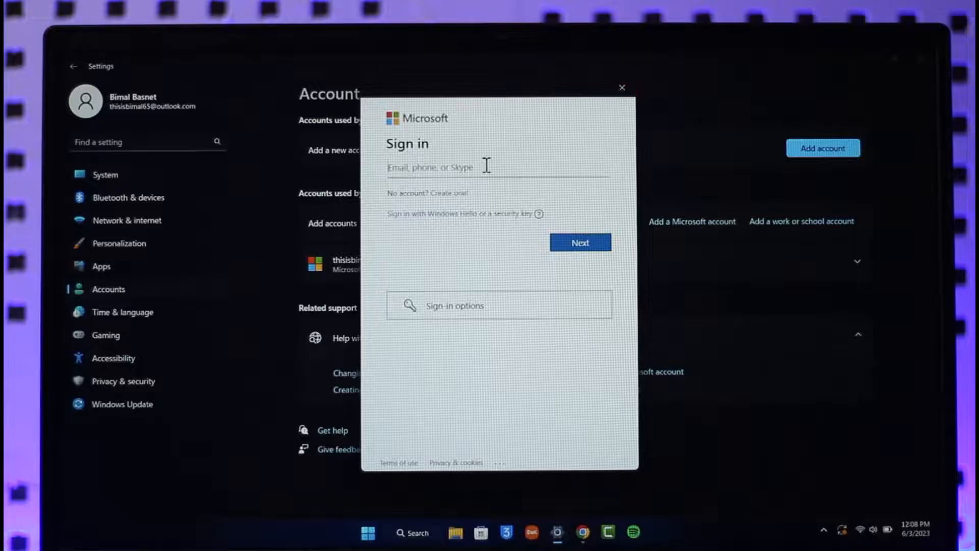
{"action": "left_click", "coordinate": [622, 88]}
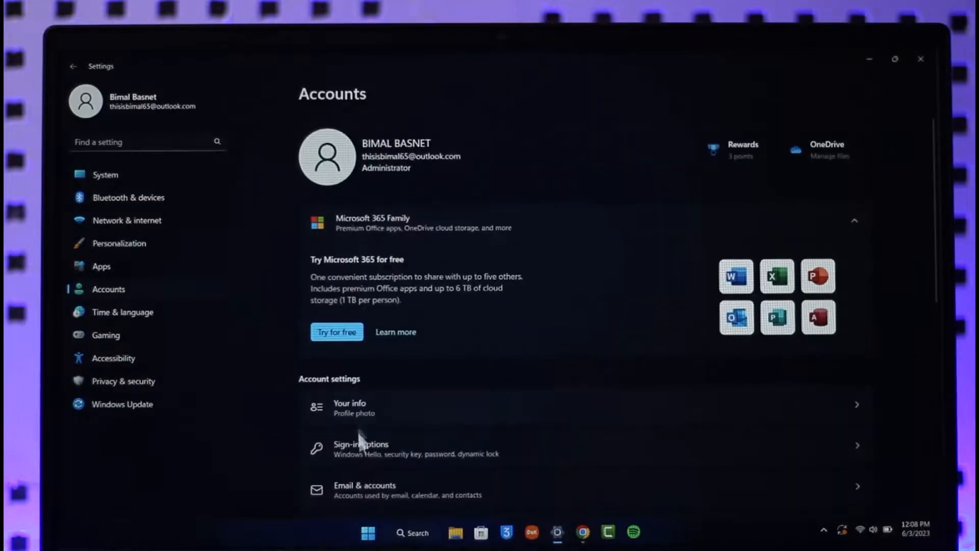
{"action": "mouse_move", "coordinate": [124, 289]}
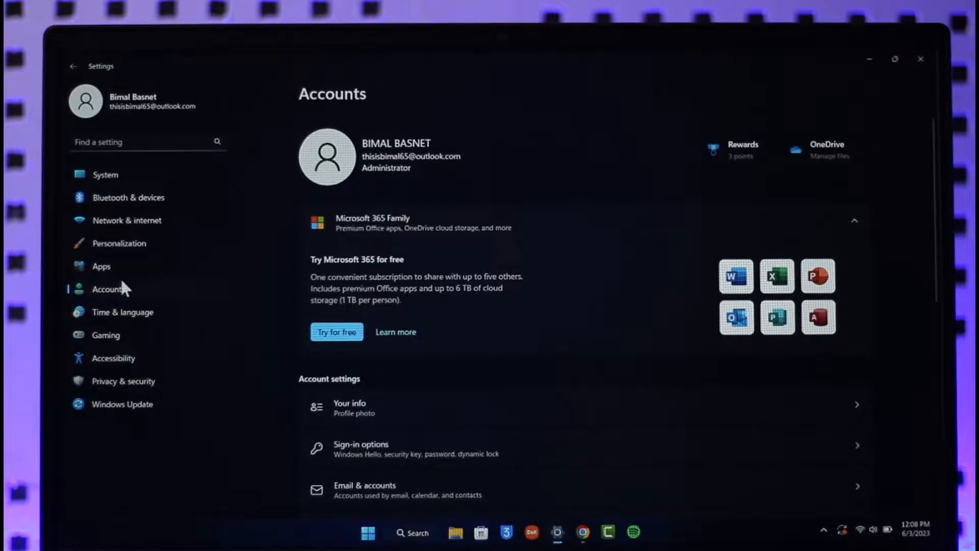
{"action": "mouse_move", "coordinate": [680, 256]}
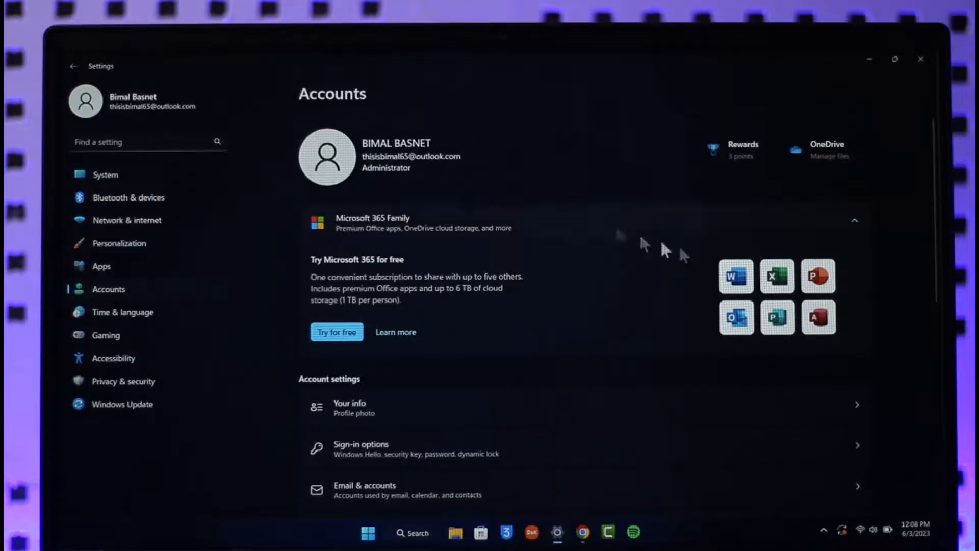